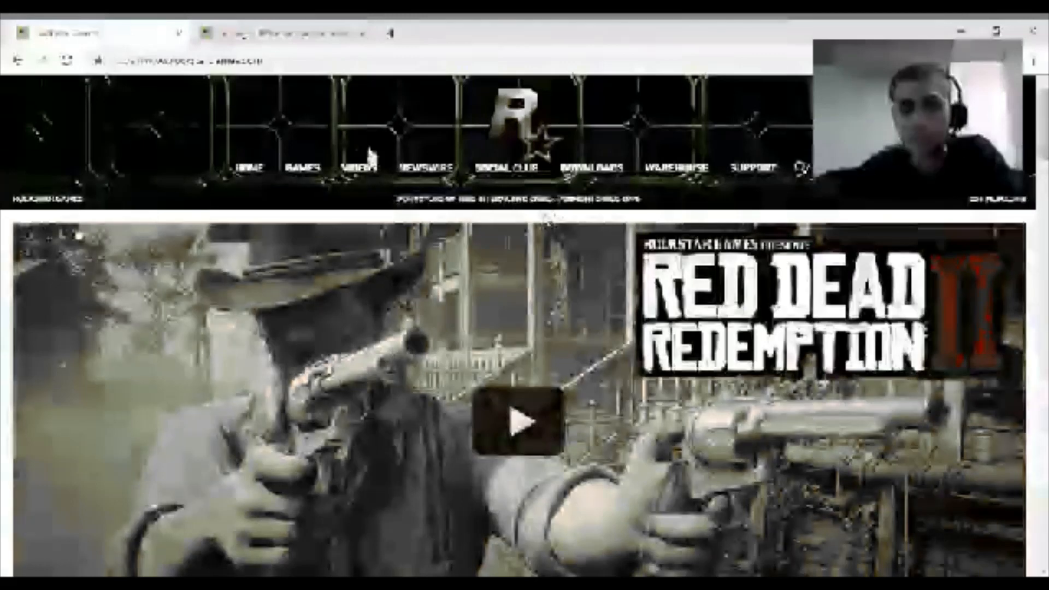
# Go to Social Club and open the account settings to reach 2-Step Verification.
pyautogui.click(509, 166)
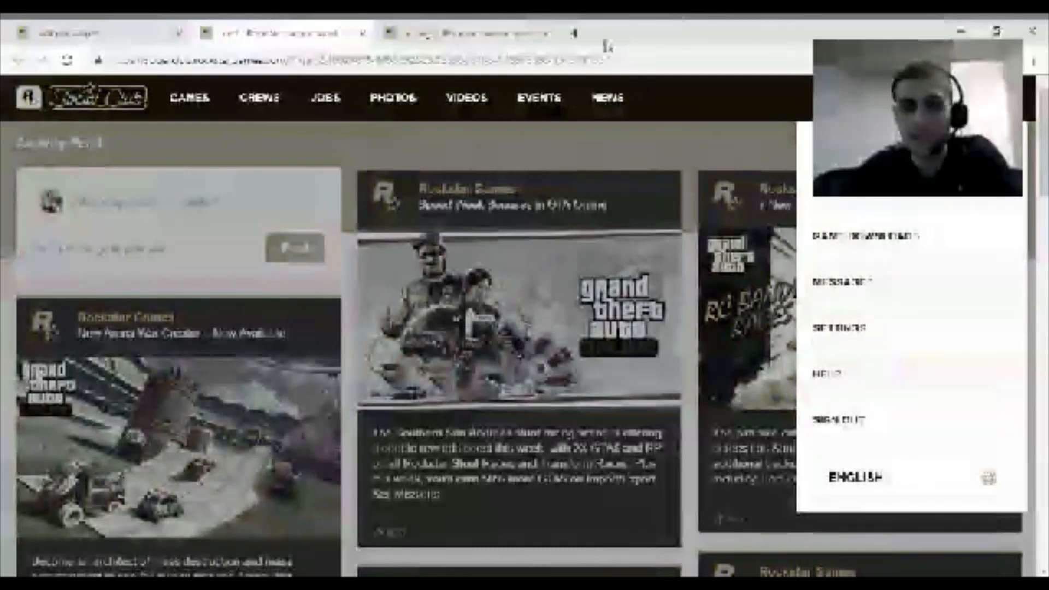
pyautogui.click(838, 328)
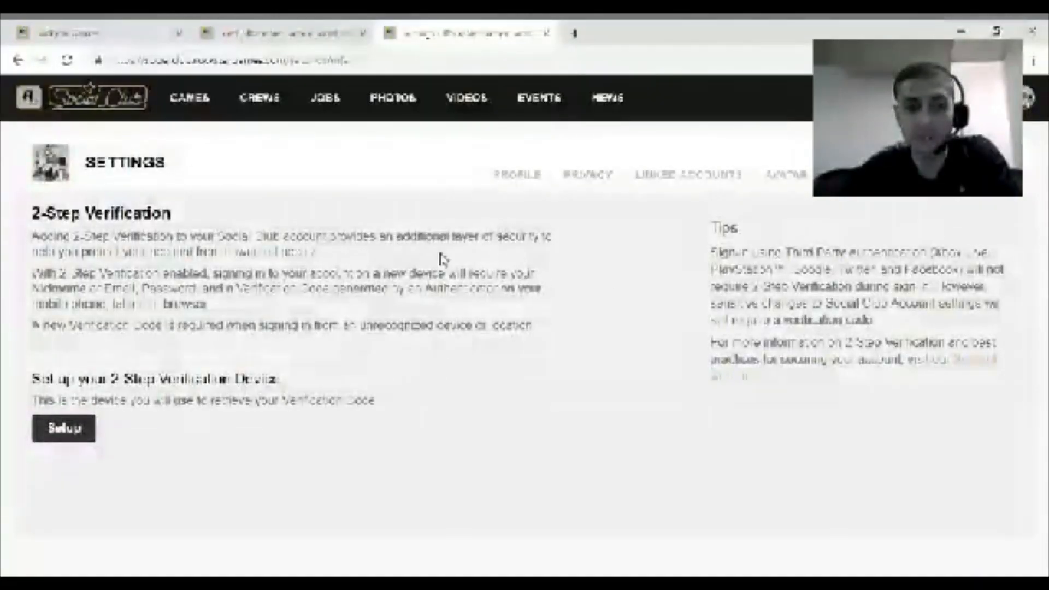
pyautogui.moveTo(468, 157)
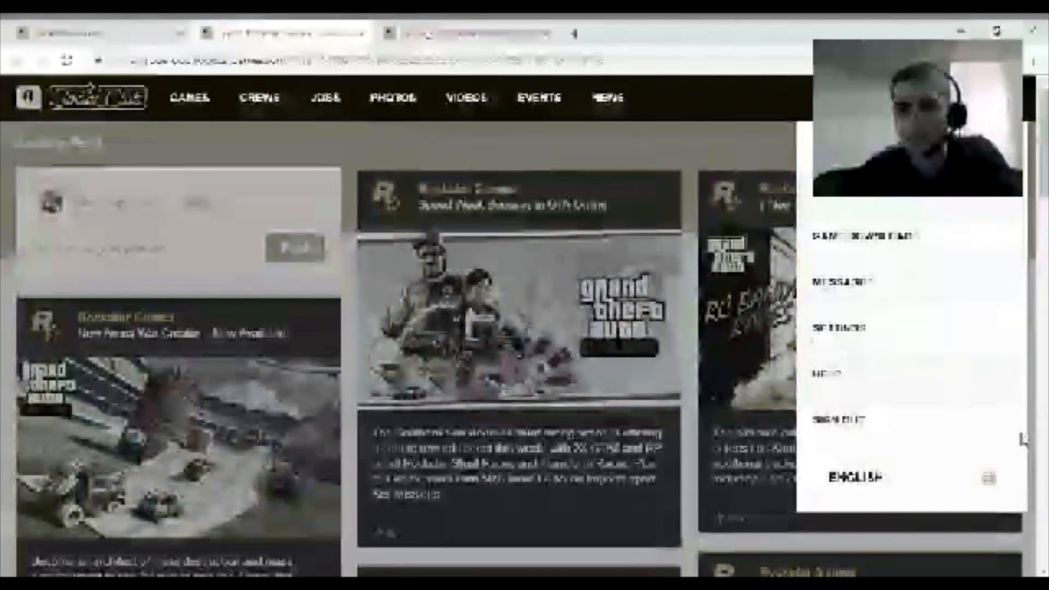
pyautogui.click(844, 328)
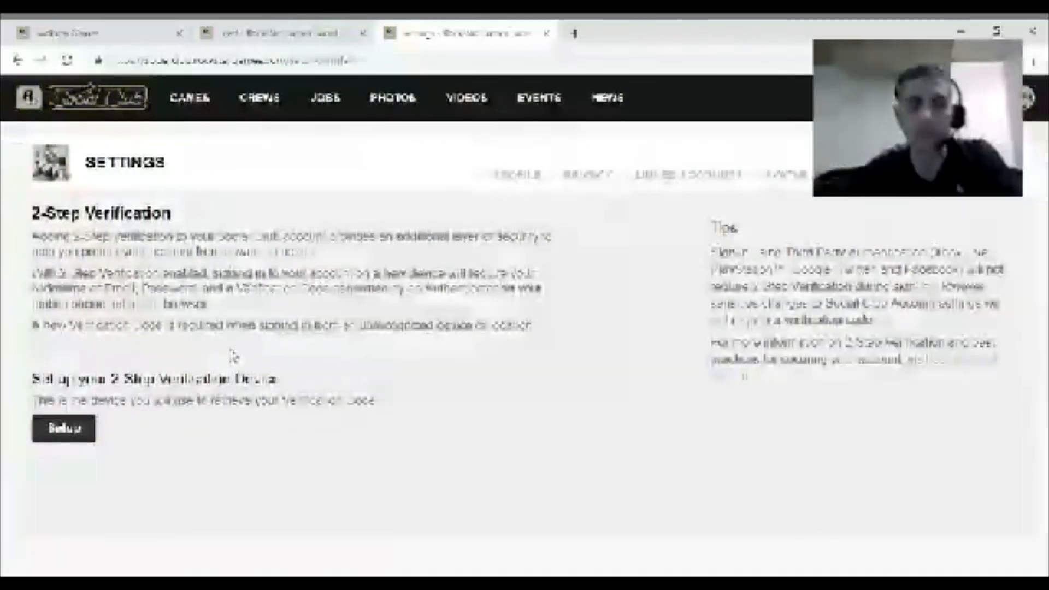
pyautogui.moveTo(462, 348)
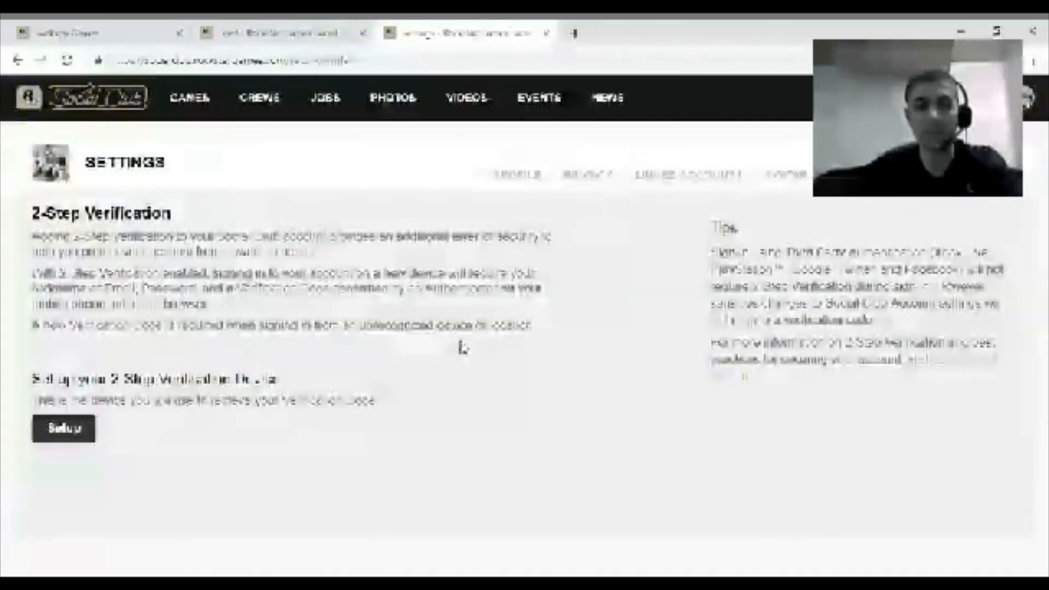
pyautogui.moveTo(605, 365)
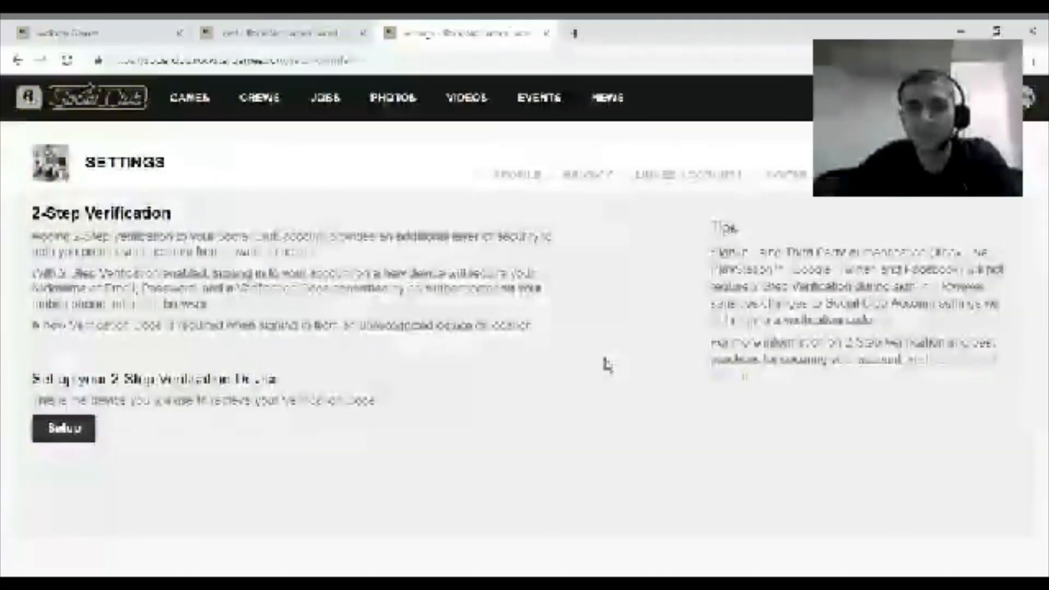
pyautogui.moveTo(495, 498)
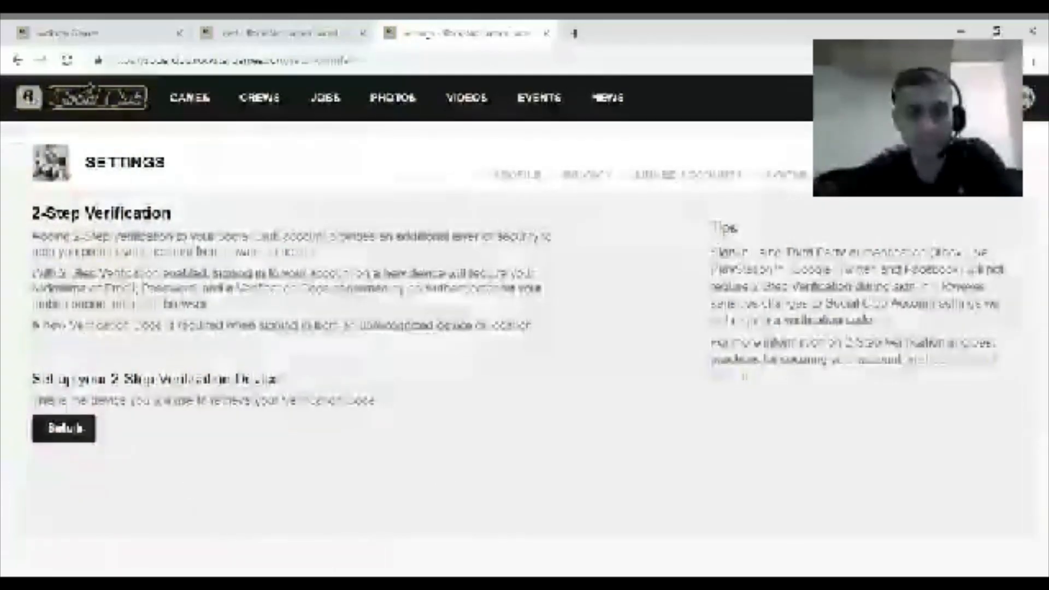
# Start device setup and scroll to view the QR code, secret key and entry fields.
pyautogui.click(63, 428)
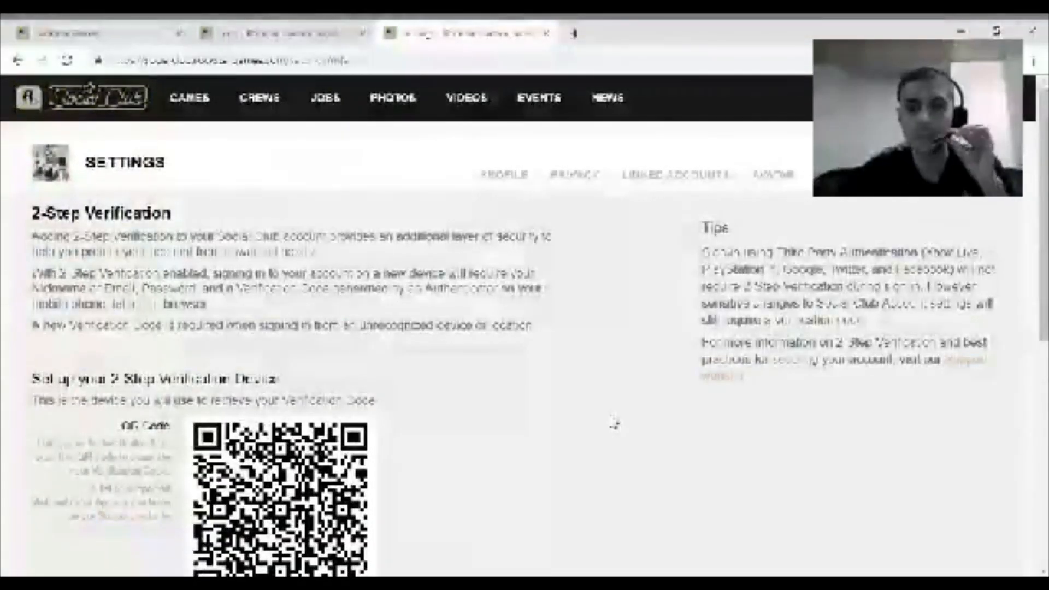
pyautogui.scroll(-3)
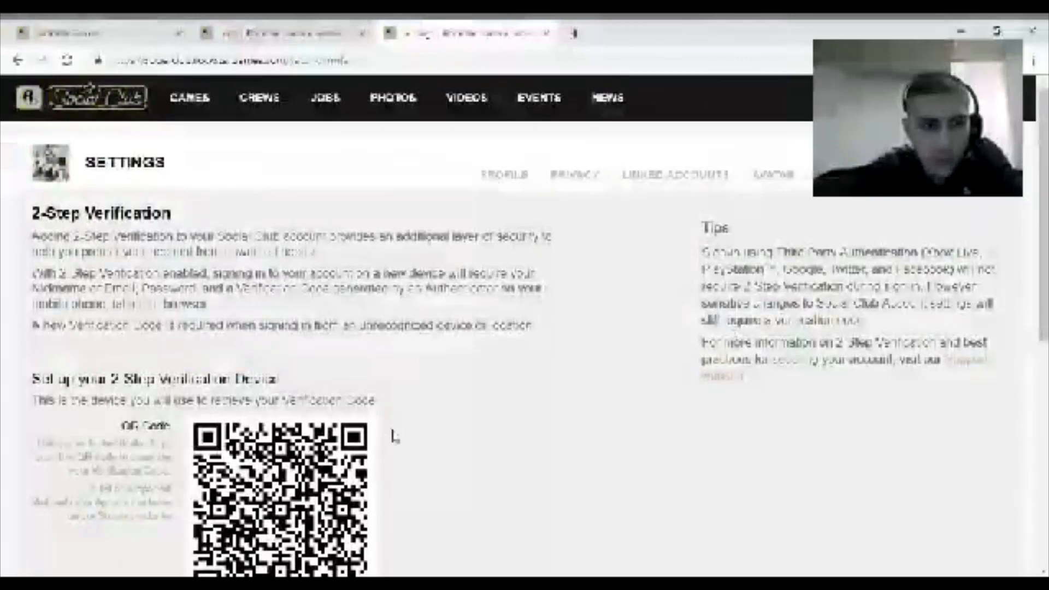
pyautogui.scroll(-3)
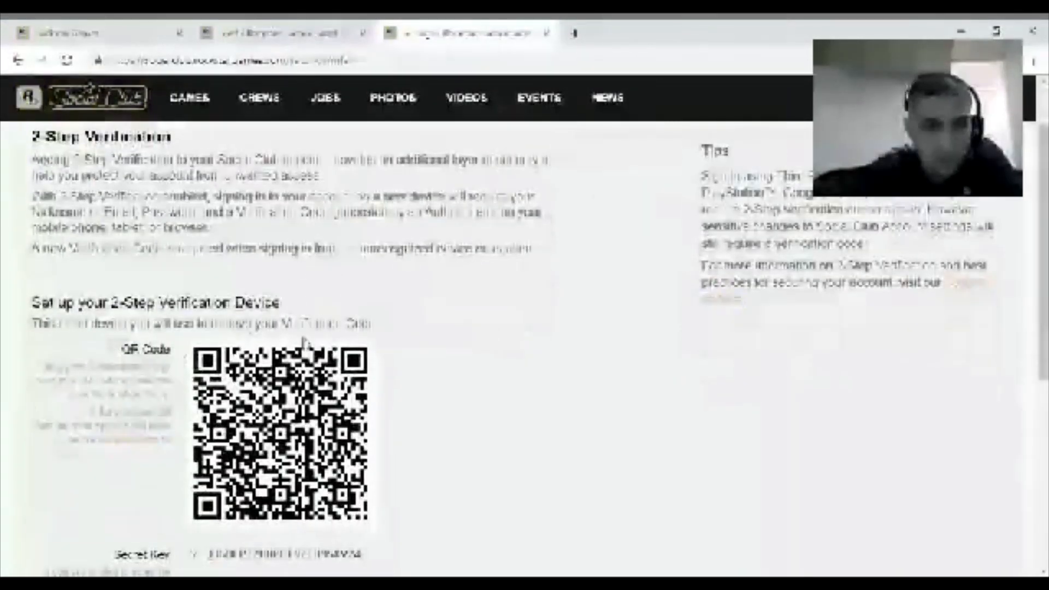
pyautogui.scroll(-3)
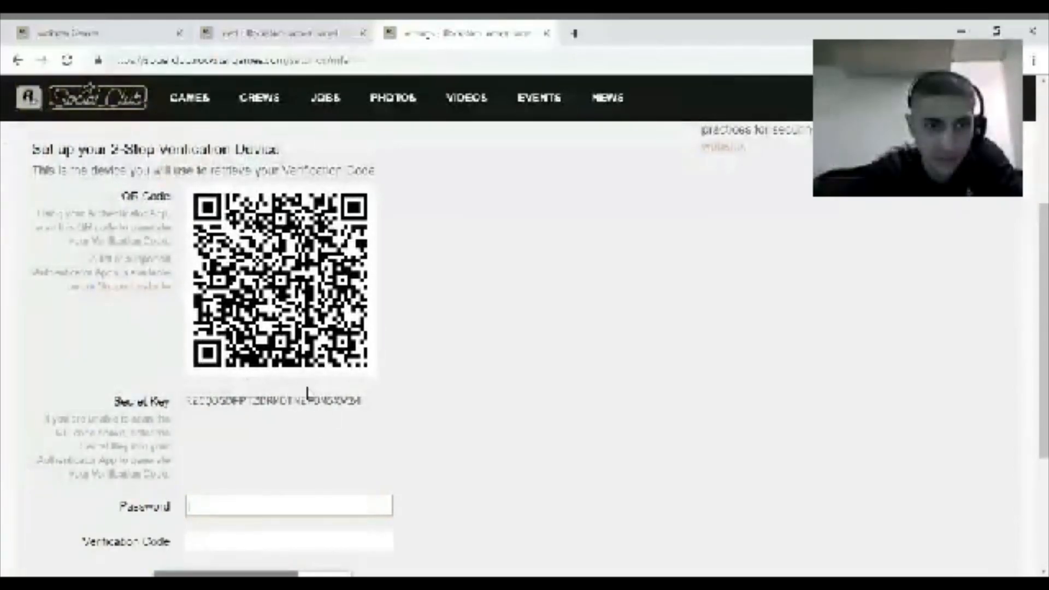
pyautogui.scroll(-3)
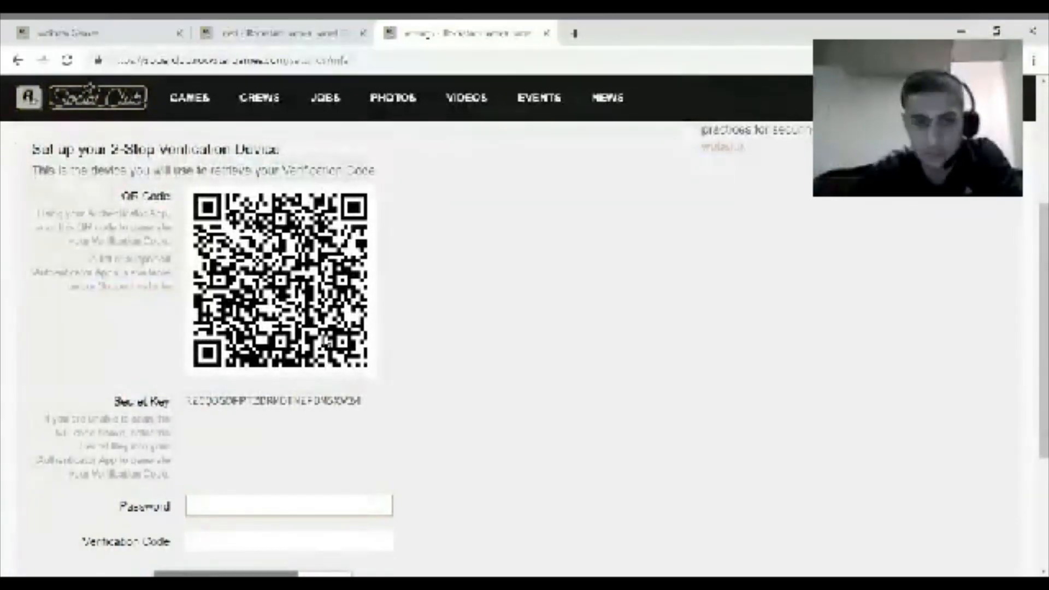
pyautogui.scroll(3)
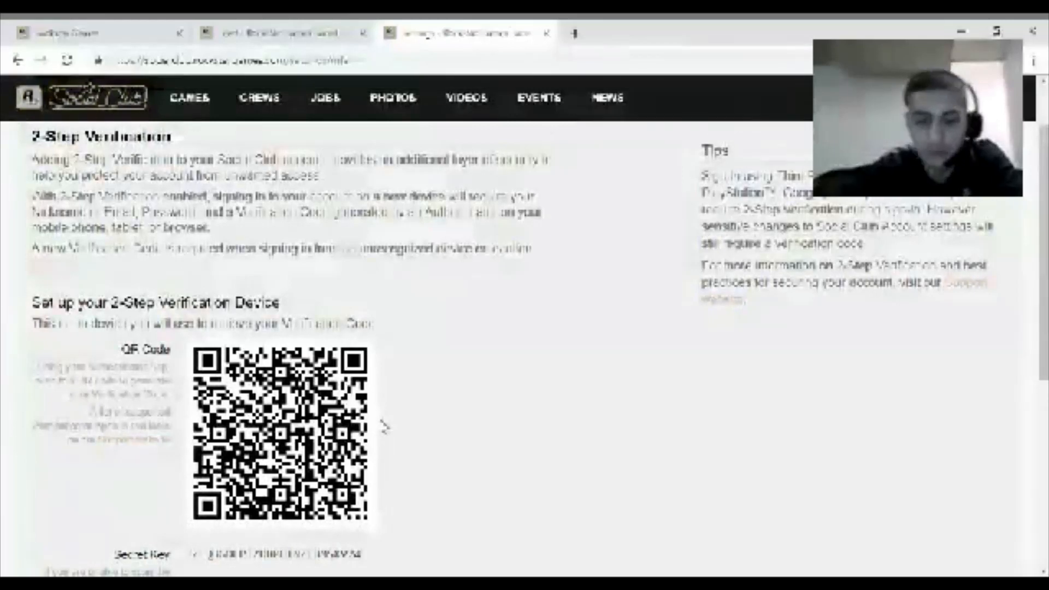
pyautogui.scroll(-3)
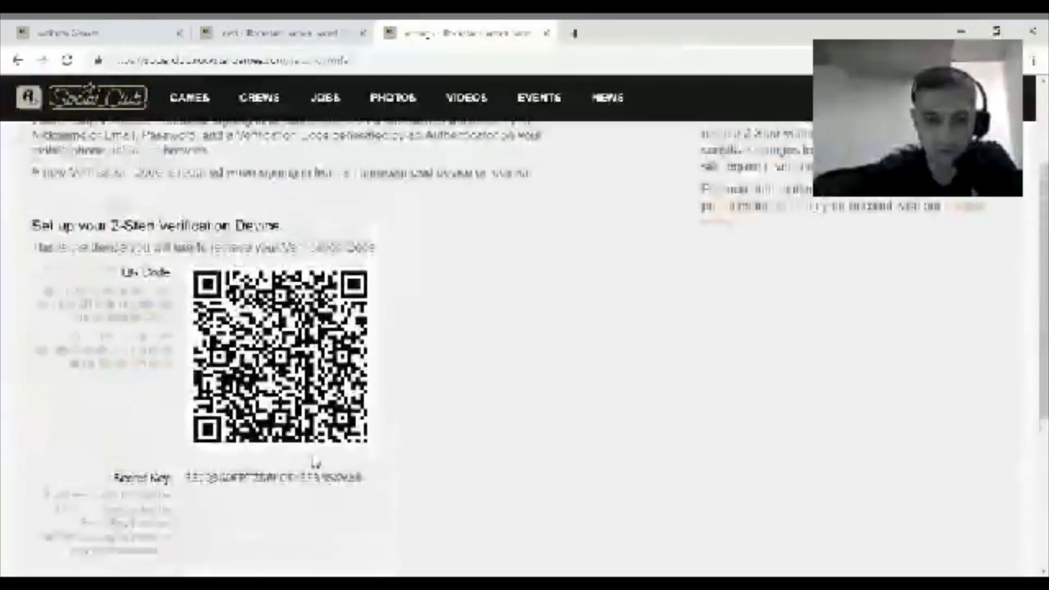
pyautogui.scroll(-3)
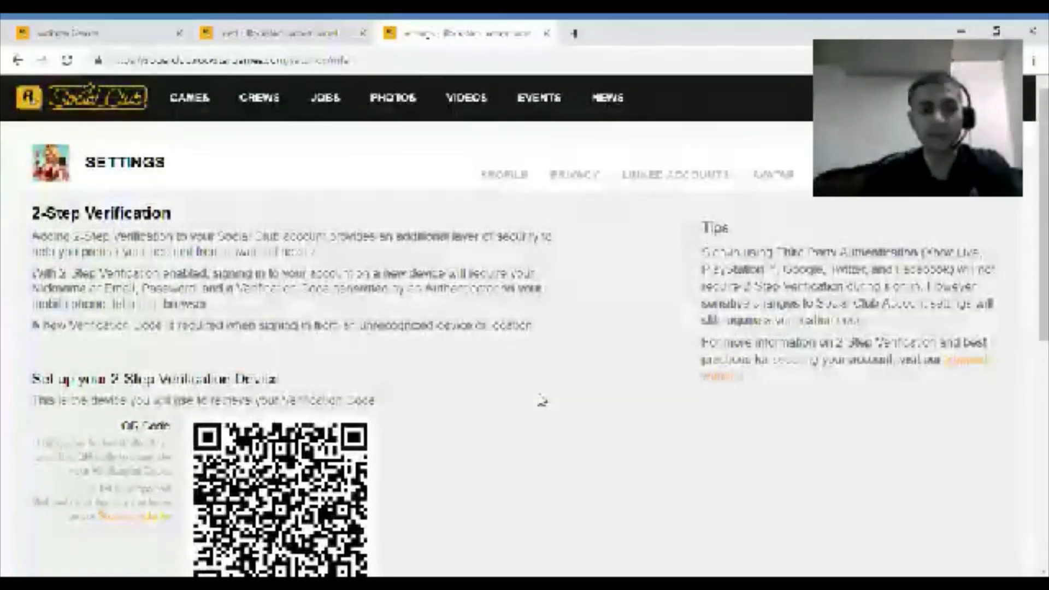
# Scroll to the new secret key, then open the authenticator apps support article.
pyautogui.scroll(-3)
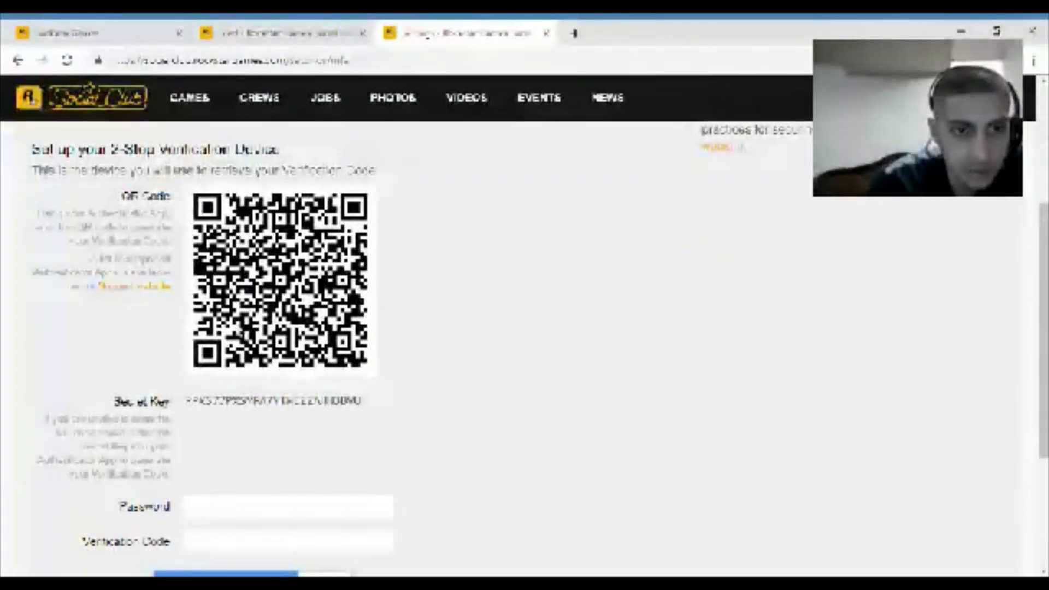
pyautogui.click(758, 33)
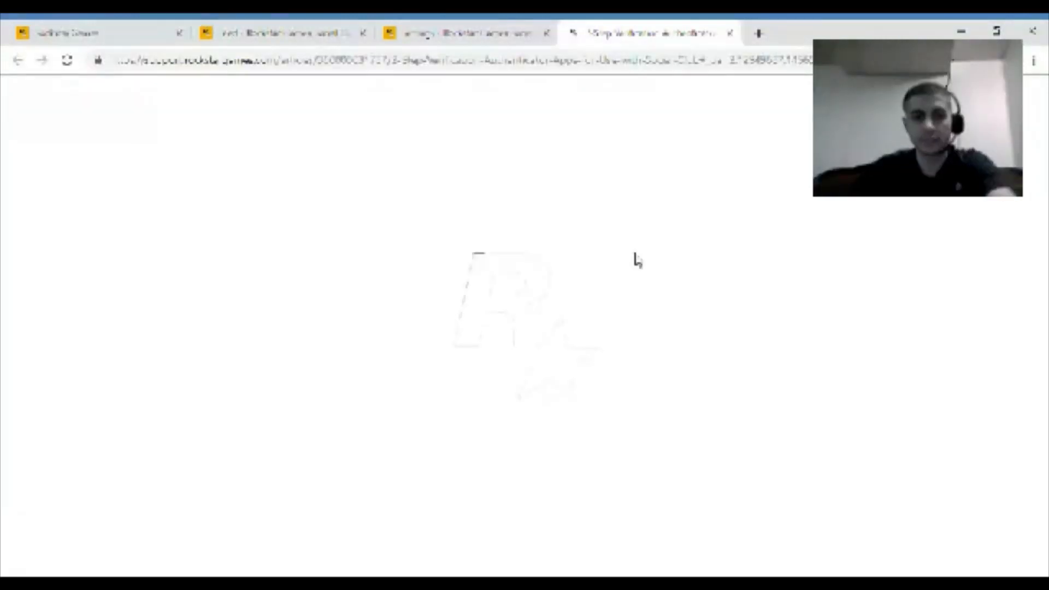
pyautogui.moveTo(587, 240)
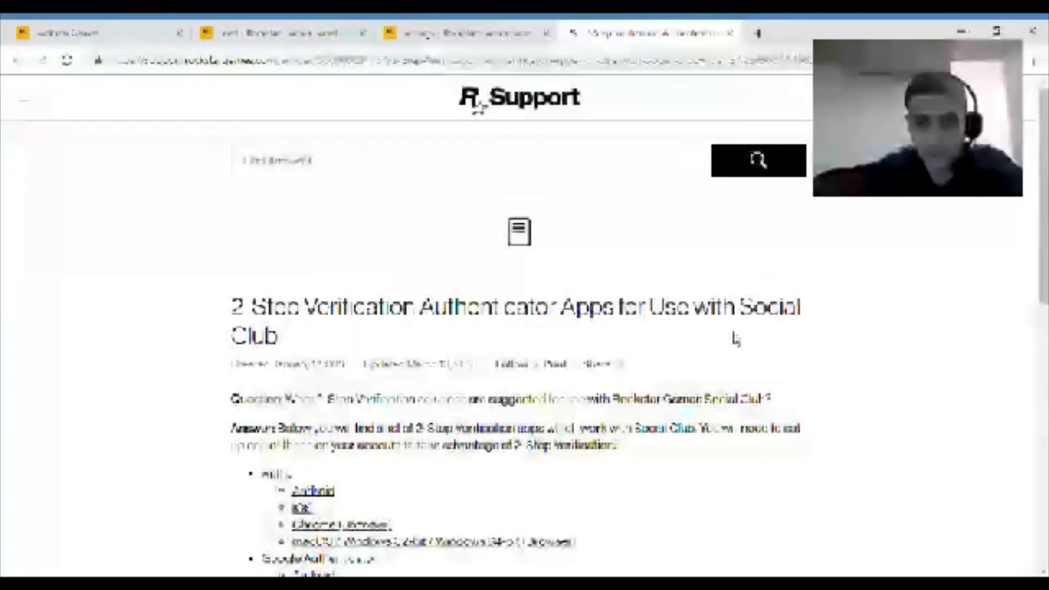
# Scroll the support article down to the list of supported authenticator apps.
pyautogui.scroll(-3)
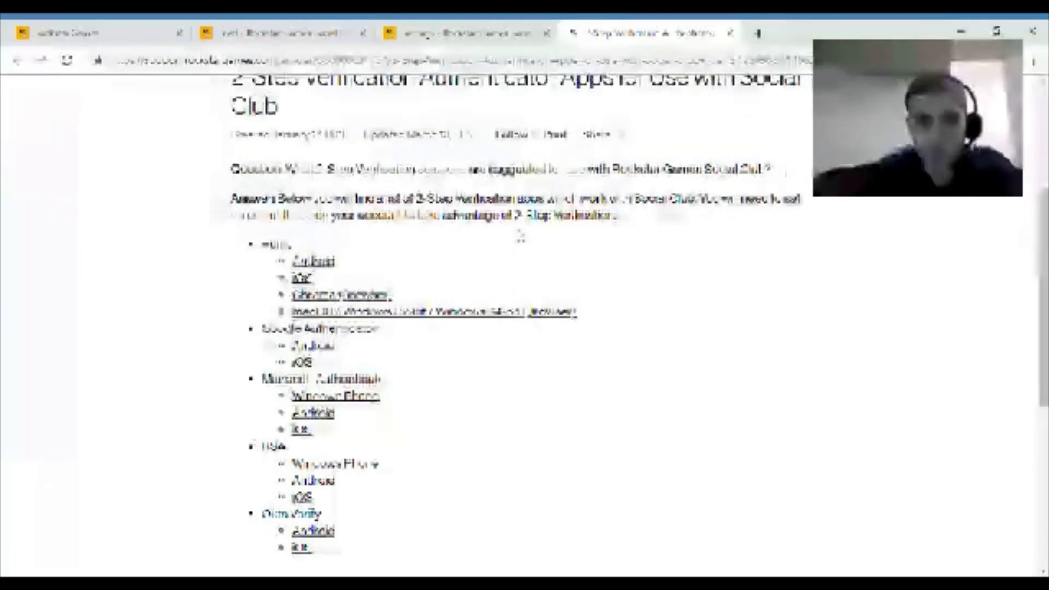
pyautogui.moveTo(560, 242)
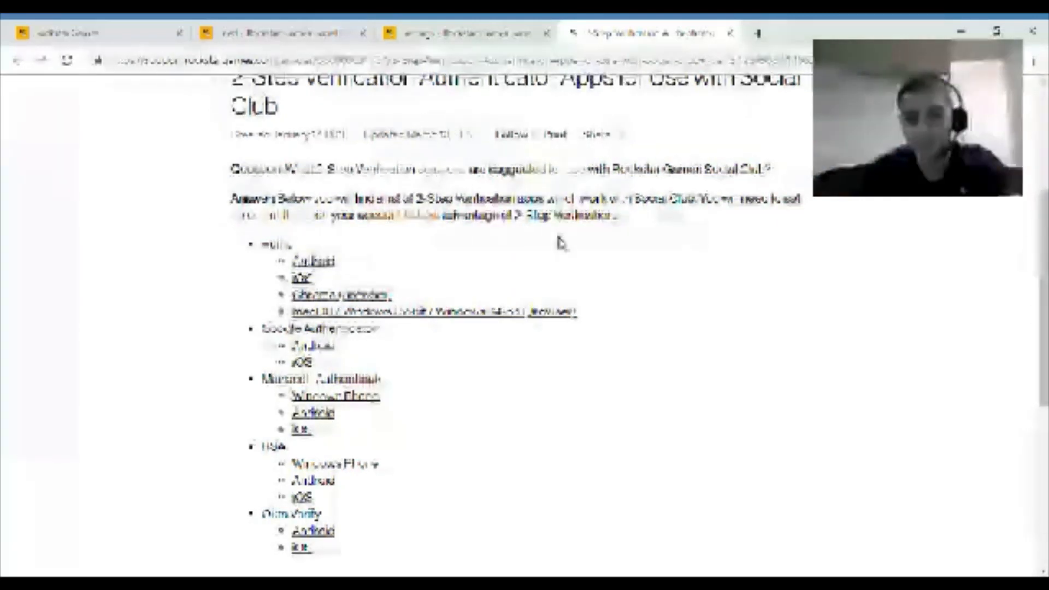
# Review the Google Authenticator links and return to the Social Club QR code tab.
pyautogui.scroll(-3)
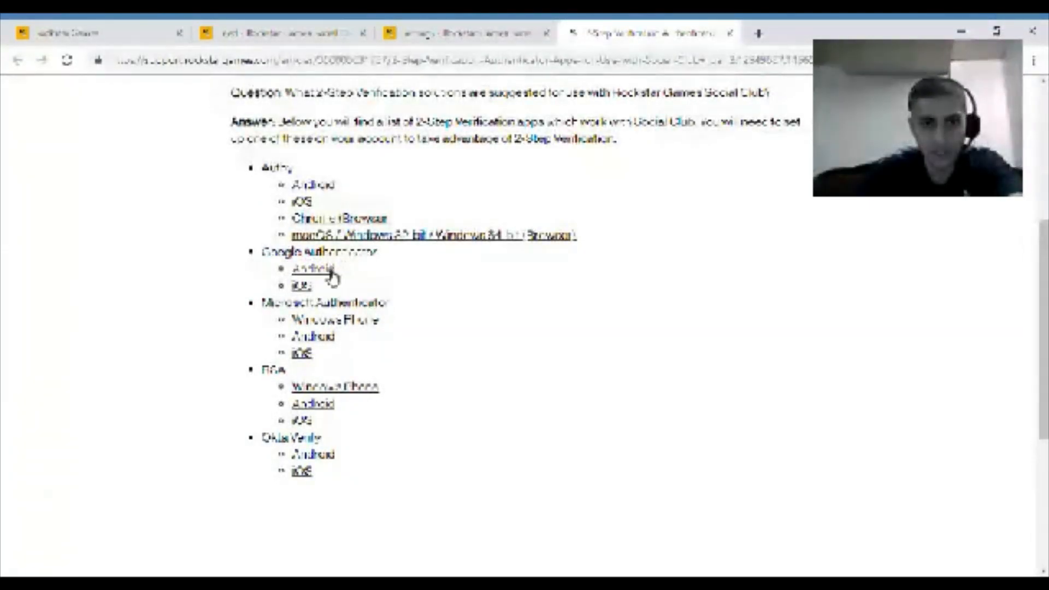
pyautogui.click(312, 268)
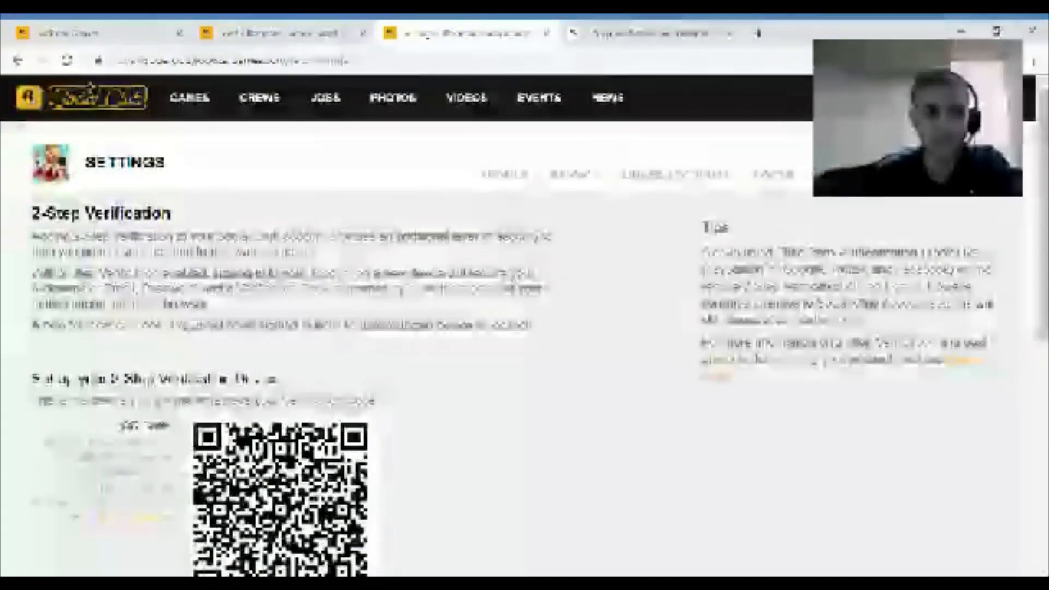
# Scroll past the QR code and secret key and enter the account password.
pyautogui.scroll(-3)
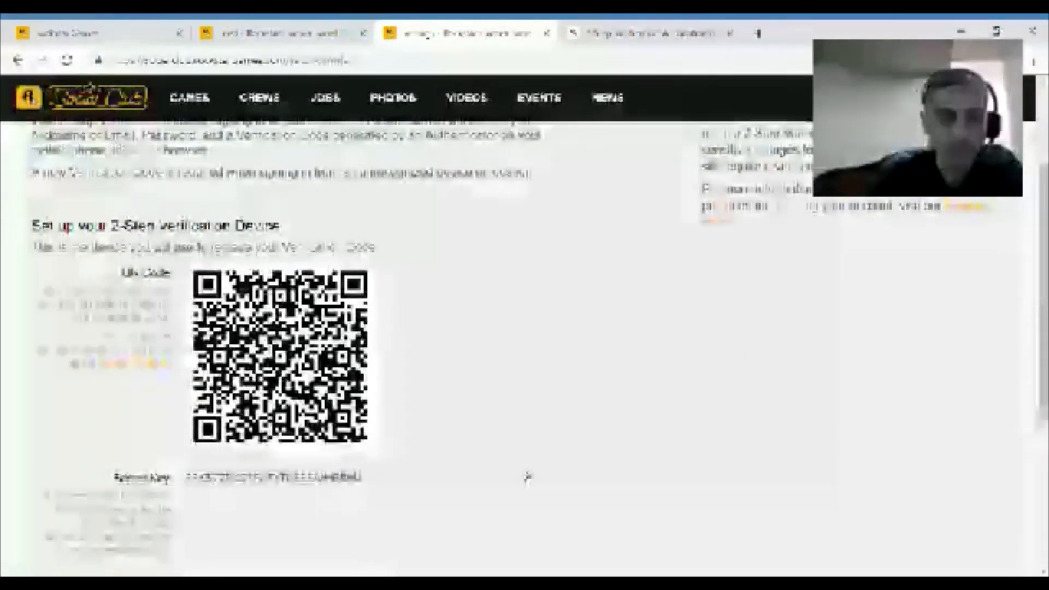
pyautogui.scroll(-3)
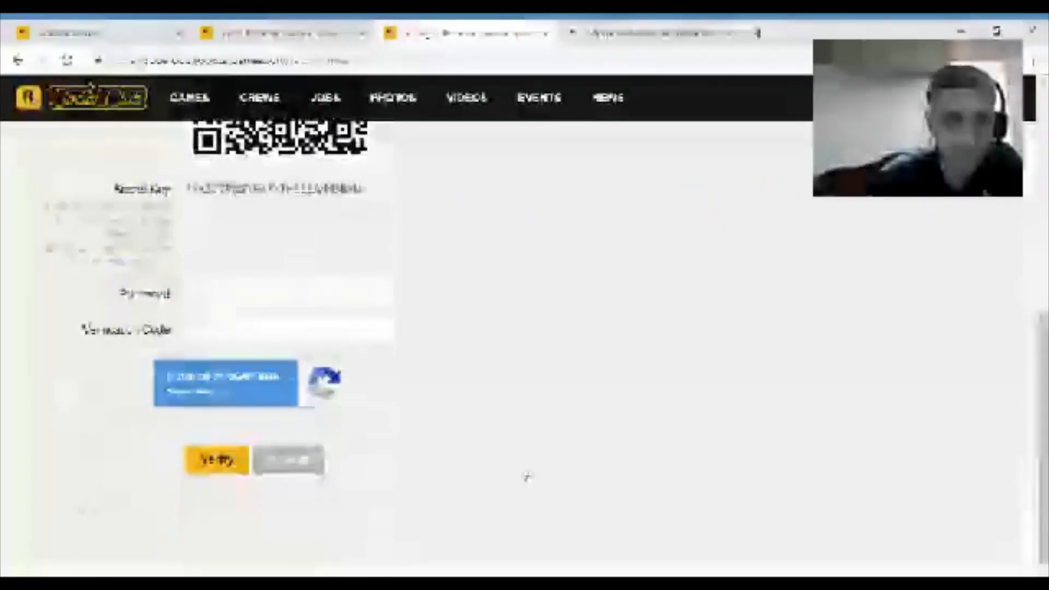
pyautogui.click(289, 293)
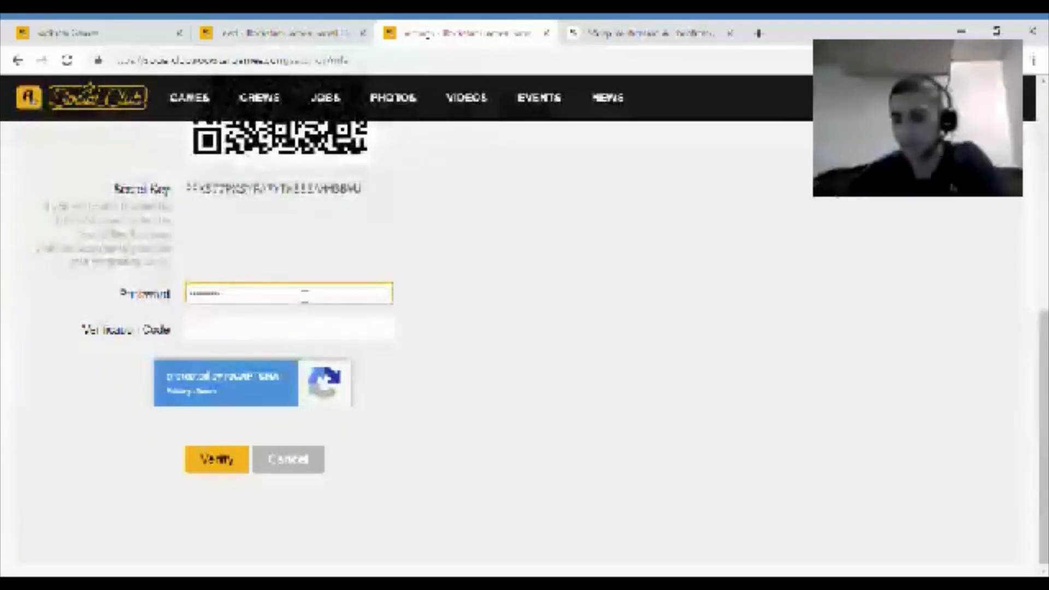
# Enter the authenticator app's current code in the Verification Code field.
pyautogui.click(288, 329)
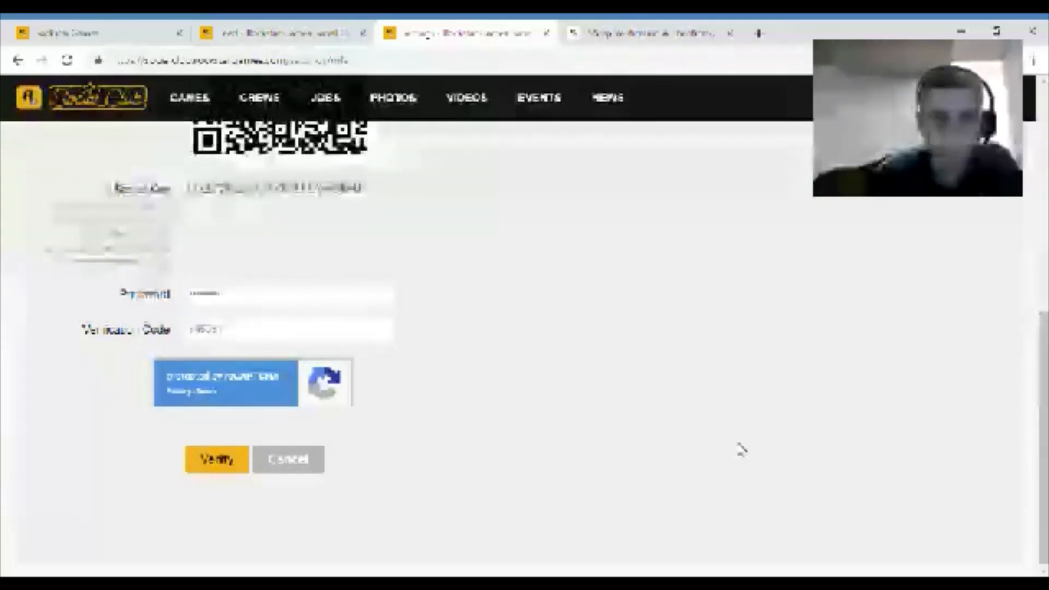
pyautogui.click(216, 459)
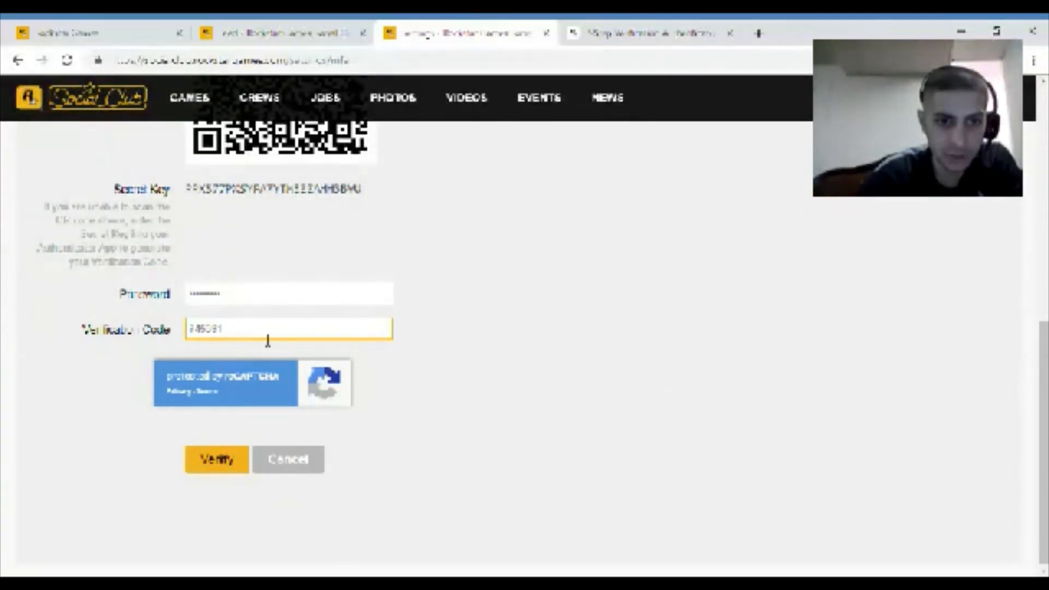
pyautogui.click(288, 329)
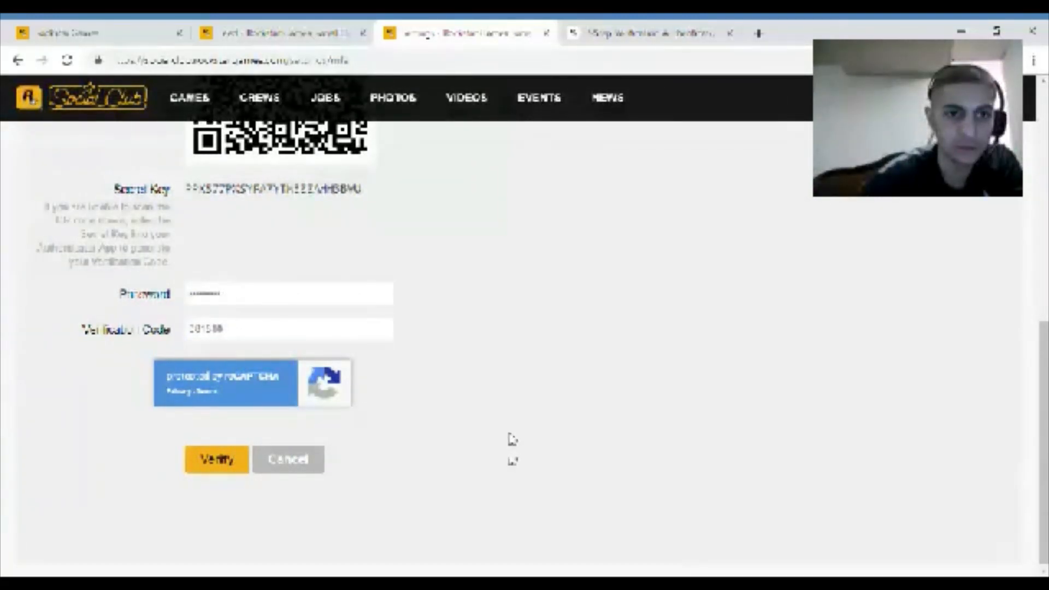
pyautogui.click(288, 329)
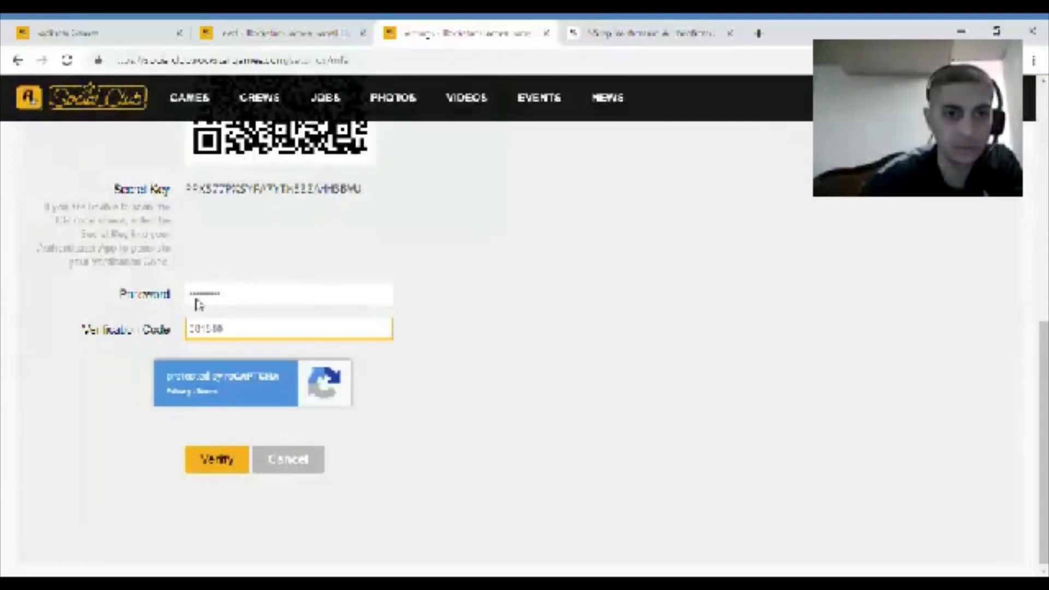
pyautogui.click(288, 295)
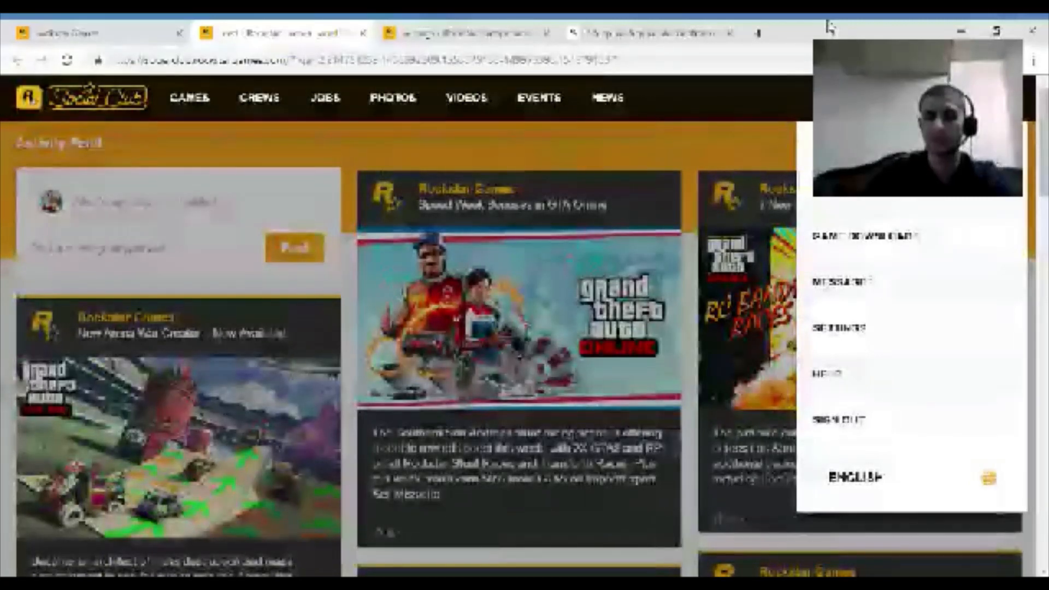
pyautogui.click(835, 327)
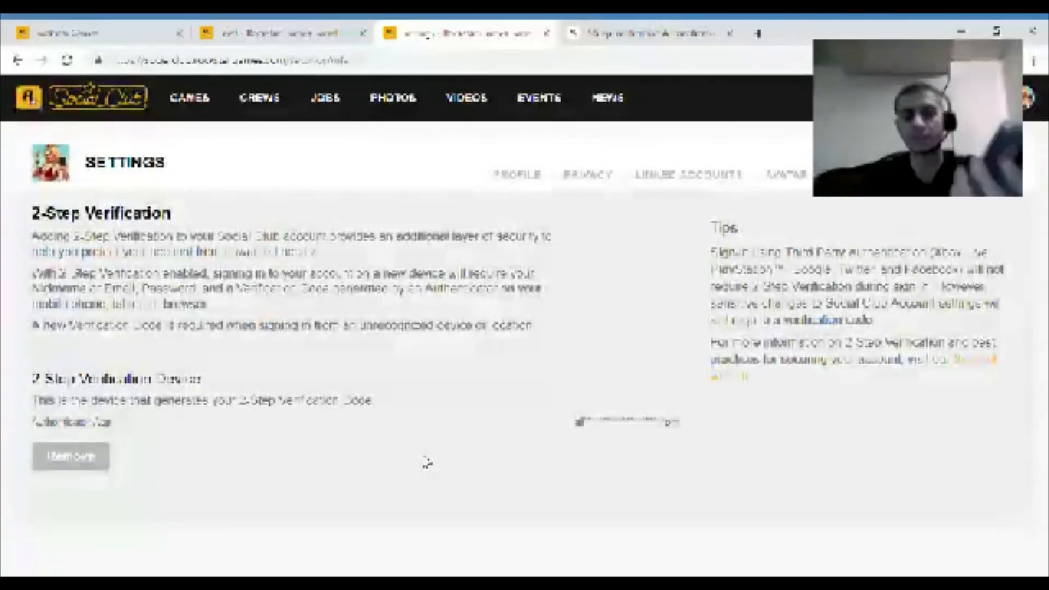
pyautogui.moveTo(576, 361)
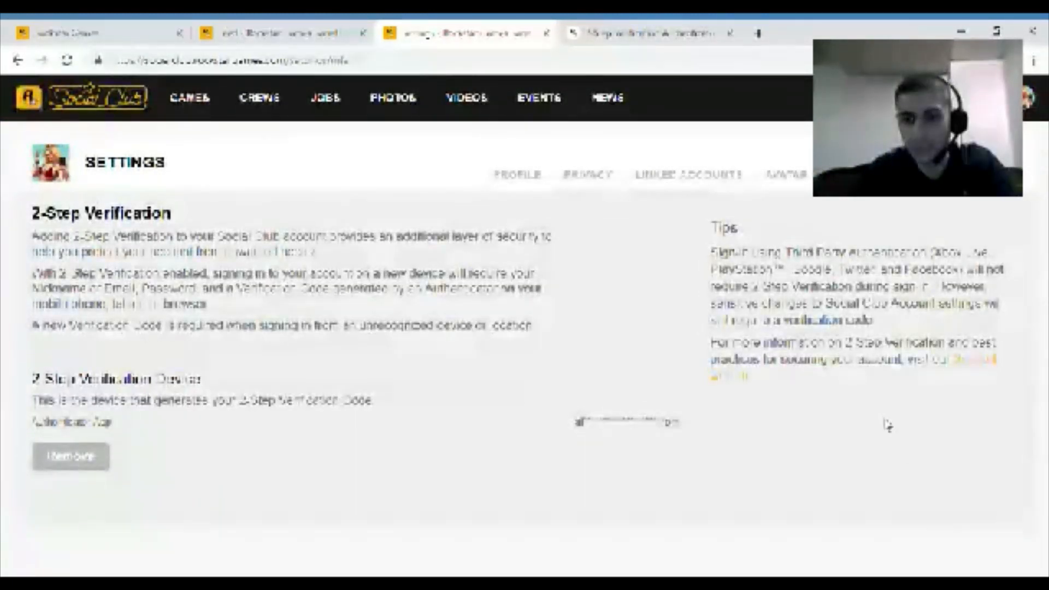
pyautogui.moveTo(596, 337)
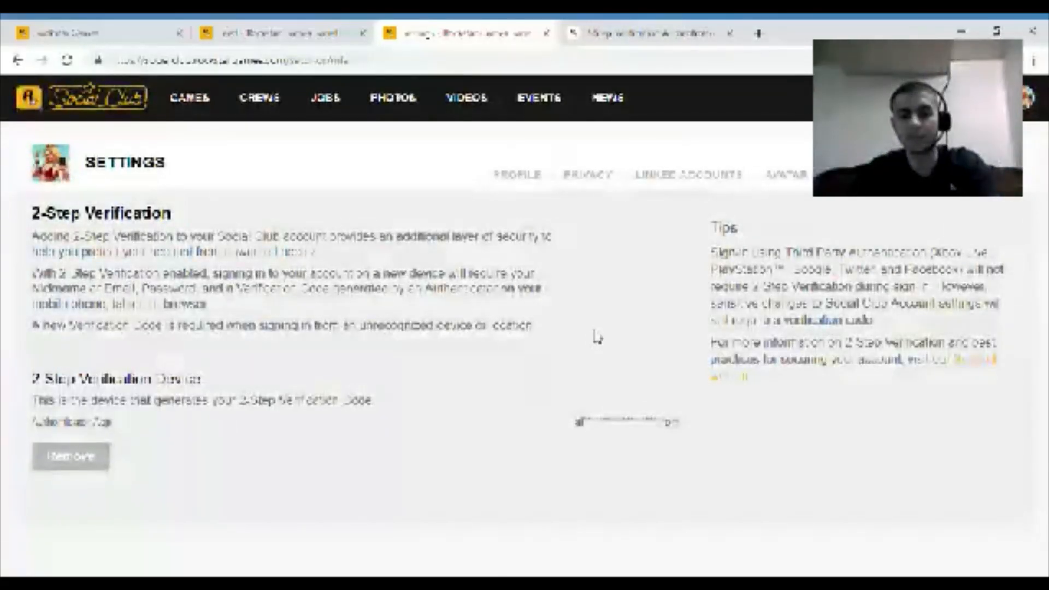